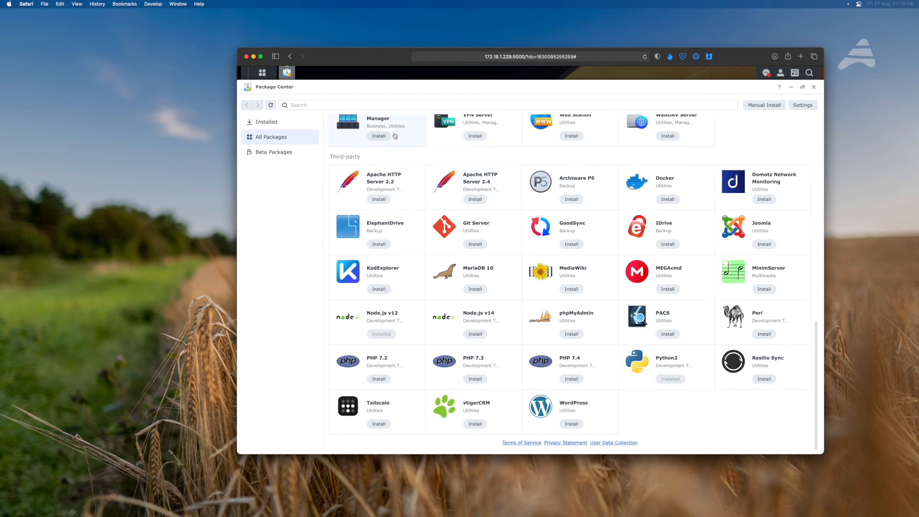
Search Package Center for 'plex'
type("plex")
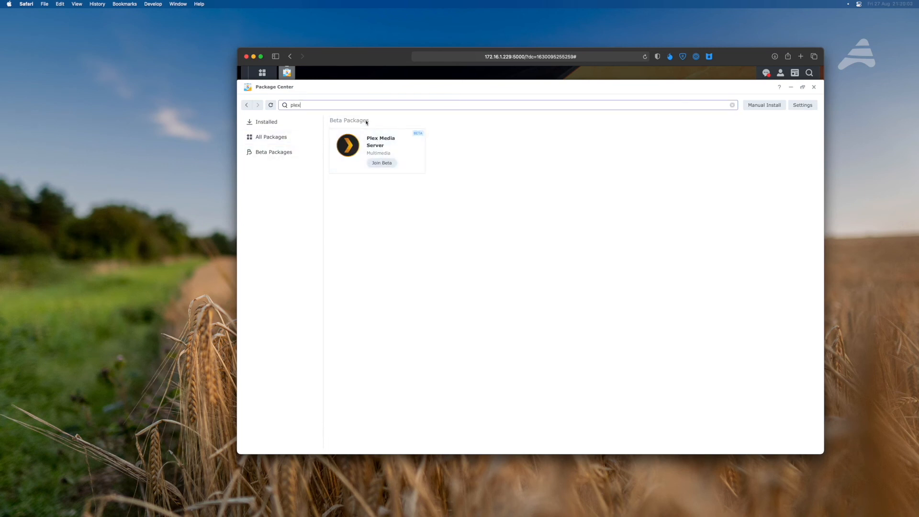
Go to plex.tv, follow Get Plex, and scroll the Media Server downloads page
type("plex.tv")
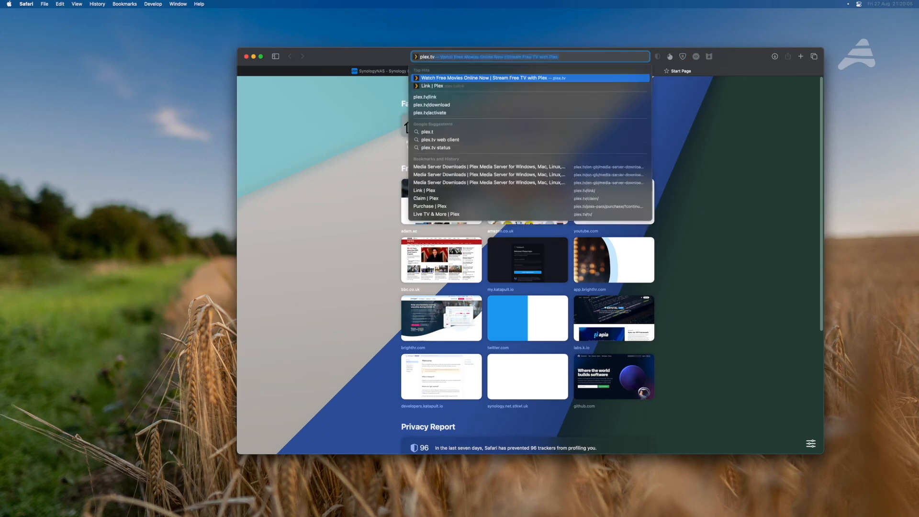
left_click(484, 77)
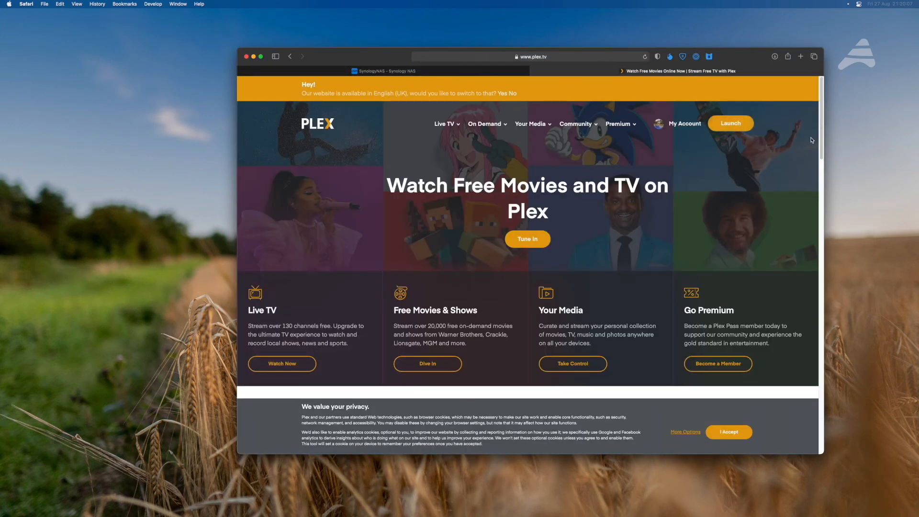
left_click(618, 124)
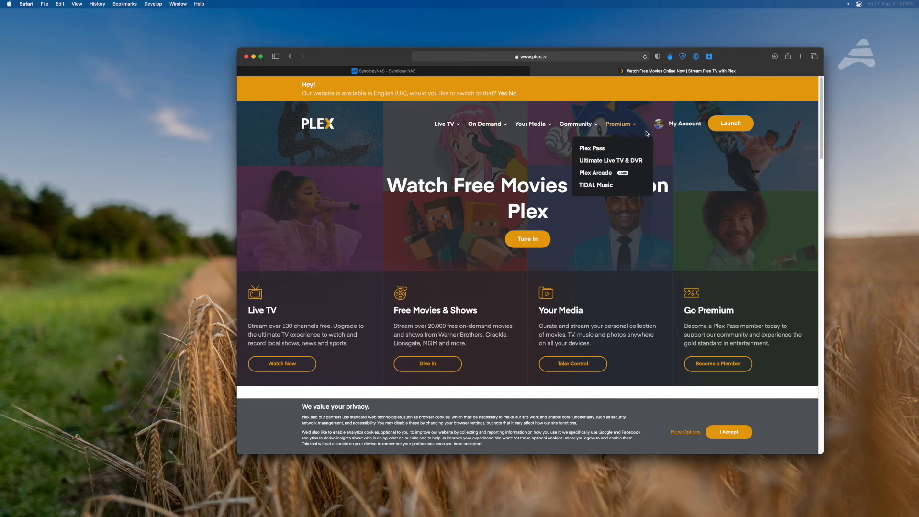
scroll("down", 3)
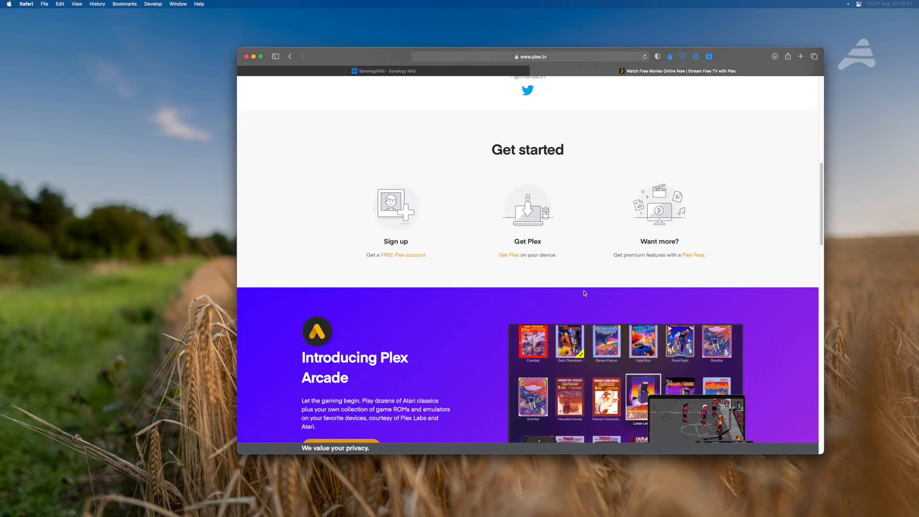
scroll("down", 3)
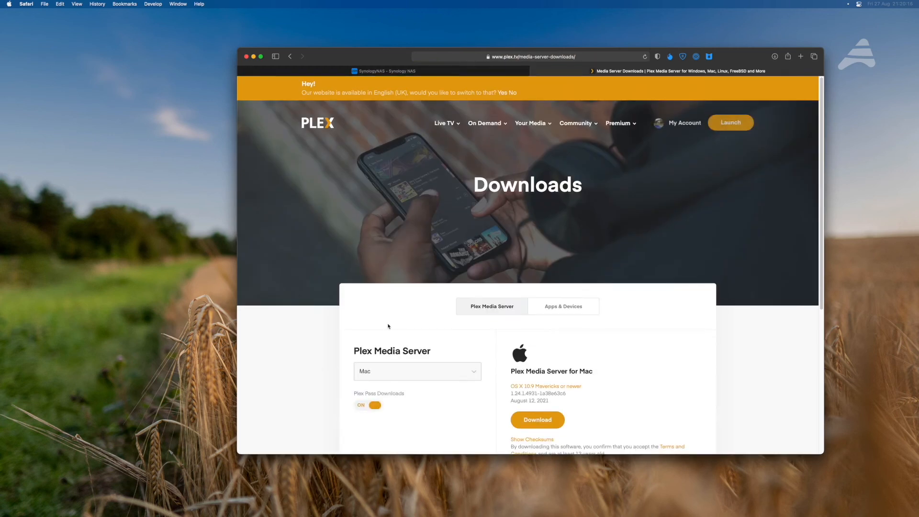
Choose Synology (DSM 7) as the platform and list its package architectures
left_click(417, 371)
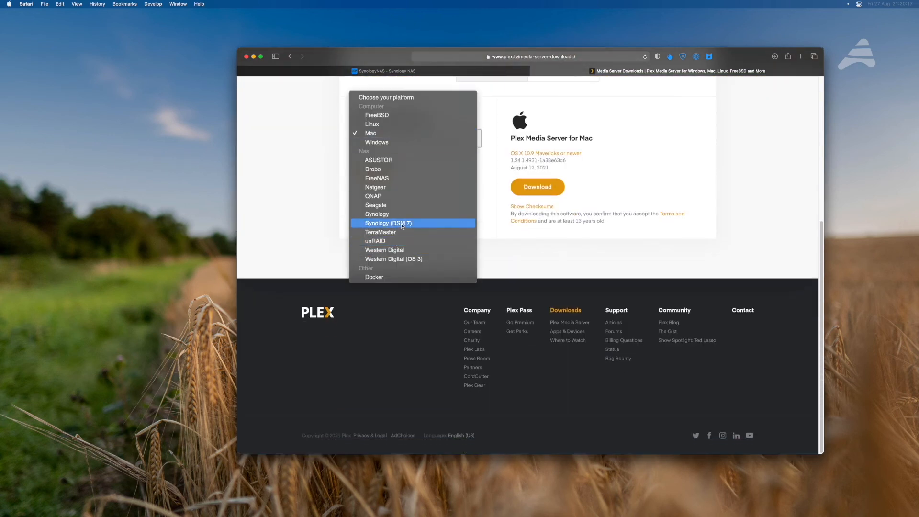
left_click(389, 224)
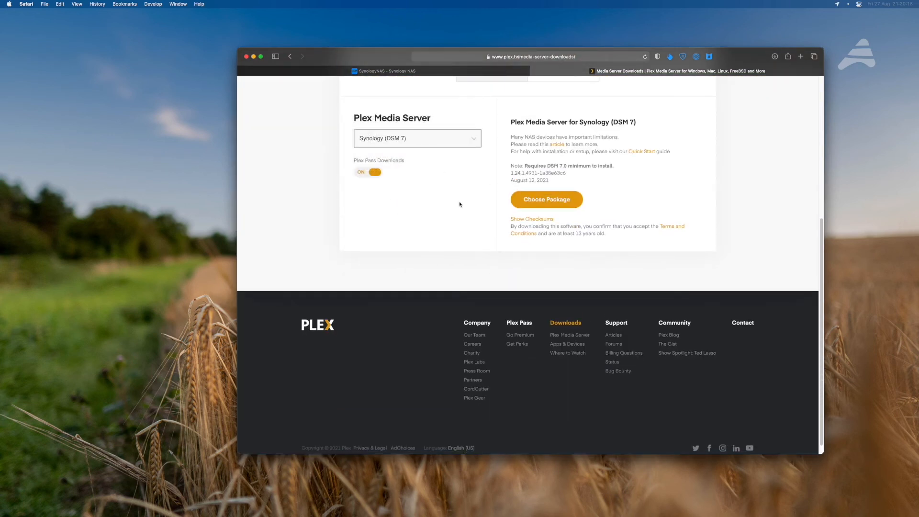
left_click(546, 199)
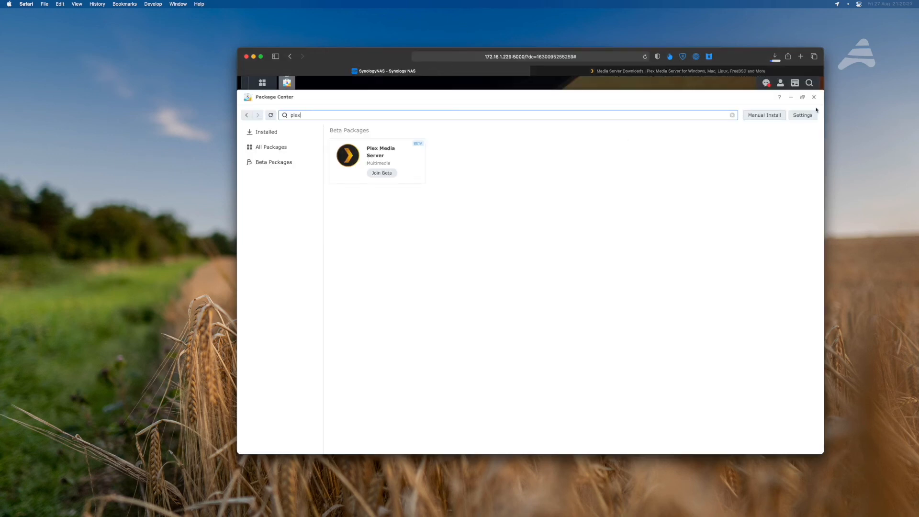
left_click(679, 71)
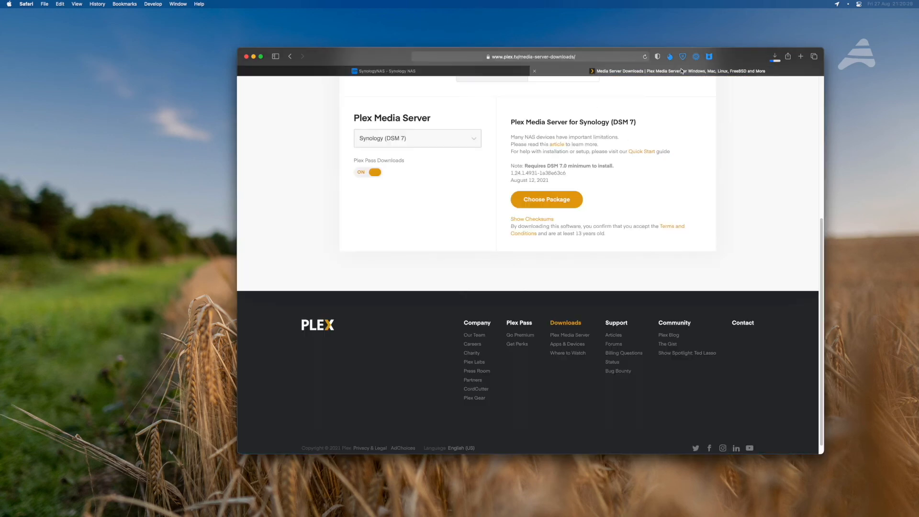
left_click(546, 199)
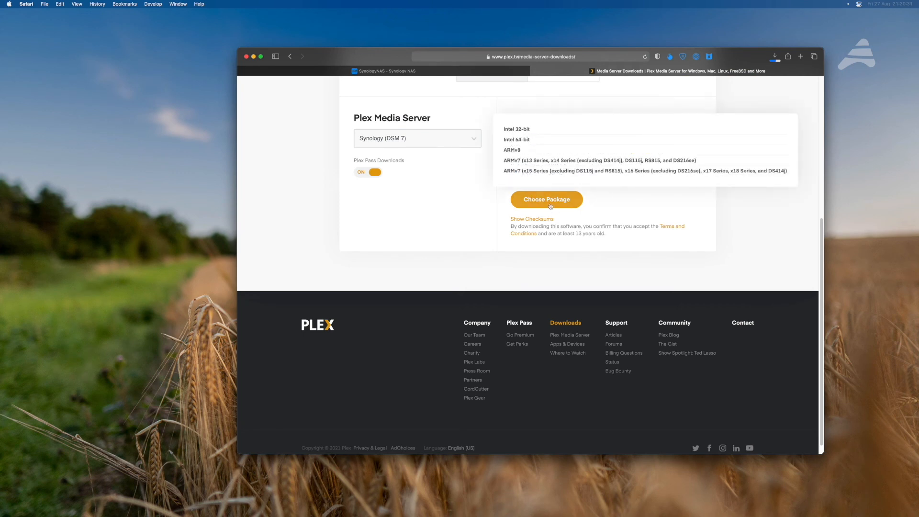